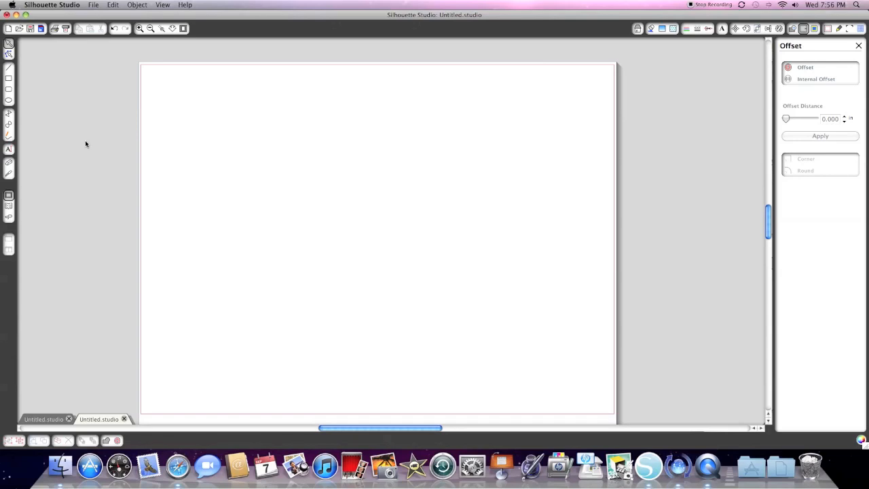
mouse_move(63, 68)
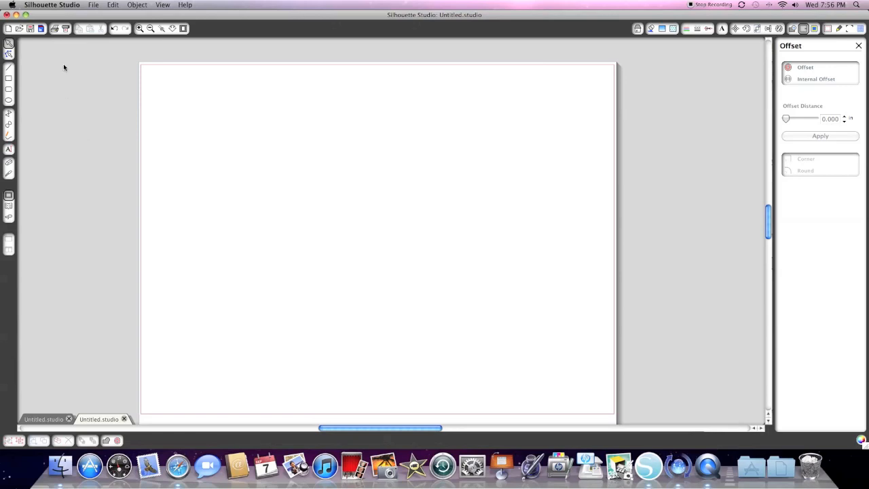
mouse_move(92, 5)
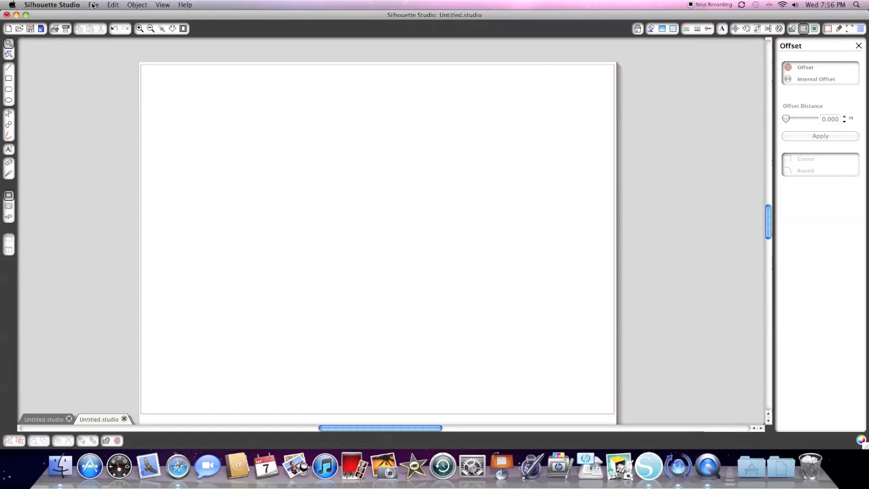
- Open the JULY CUPCAKE DIGI stamp file from the Digi Stamps folder onto the page
left_click(92, 6)
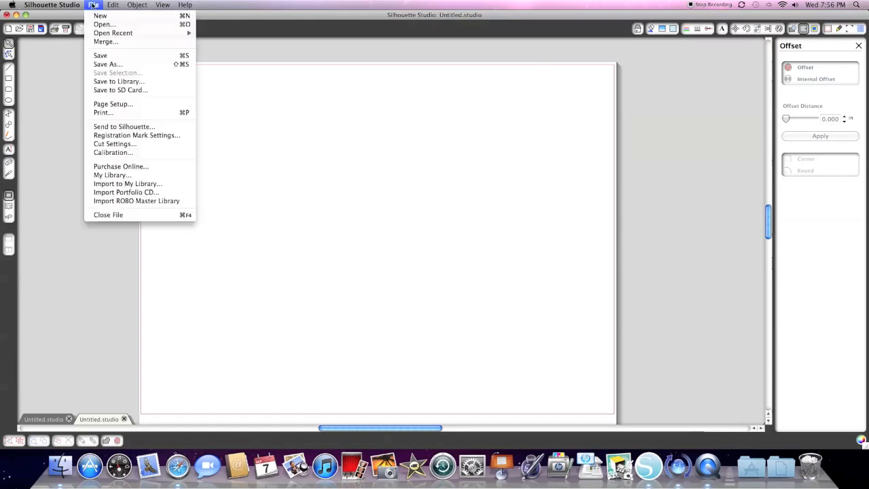
left_click(103, 24)
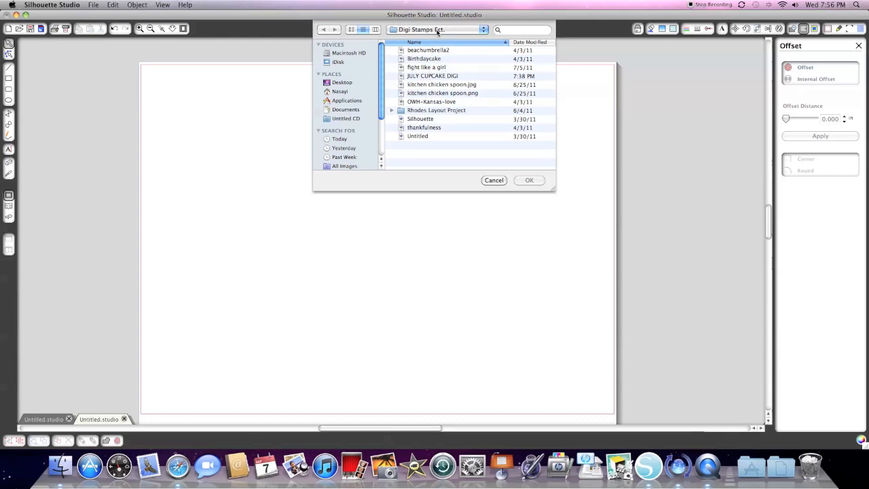
mouse_move(453, 94)
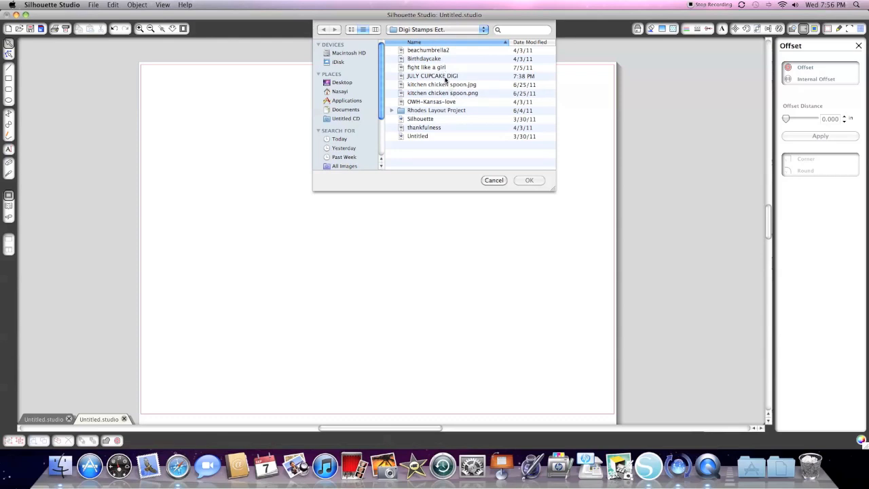
left_click(432, 76)
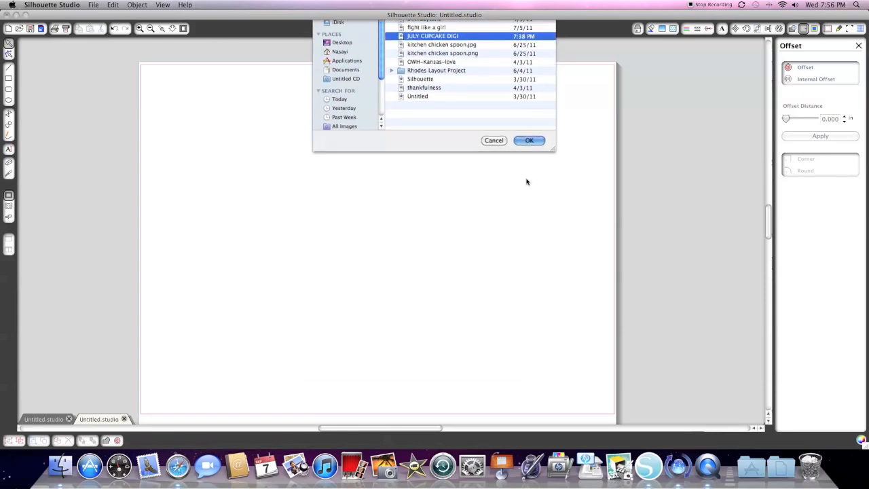
left_click(530, 139)
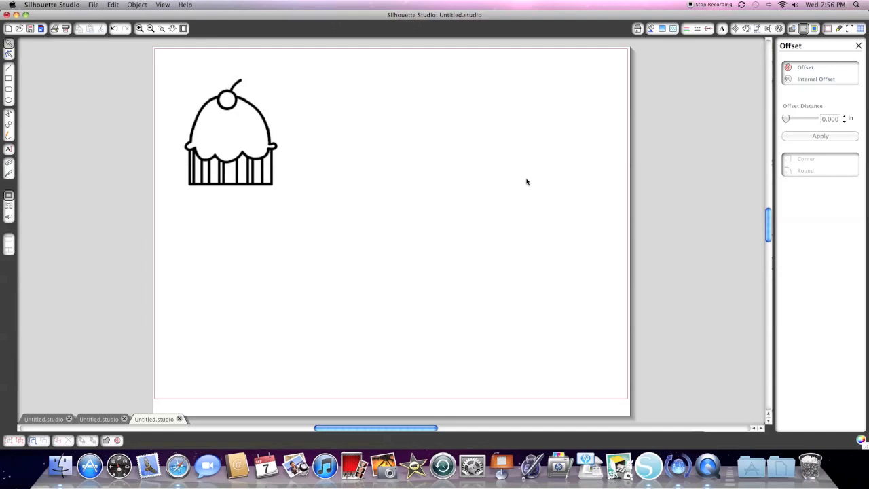
mouse_move(847, 92)
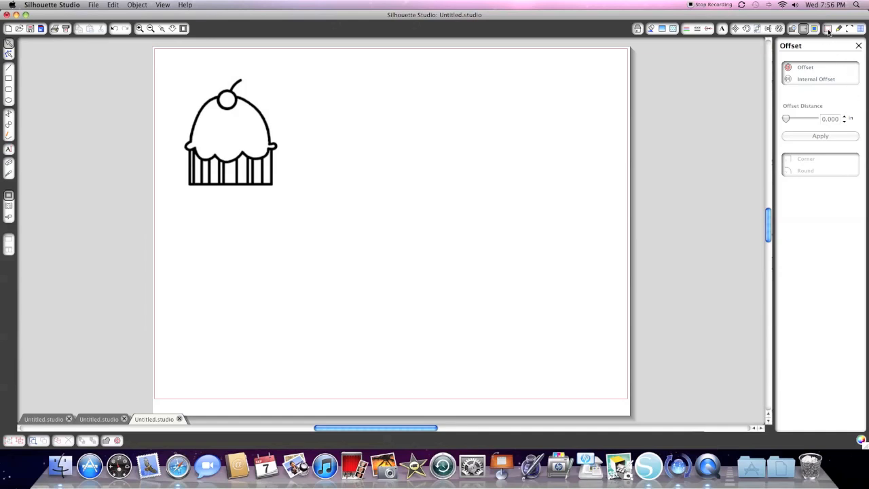
- Turn on Show Reg Marks so registration marks surround the cupcake with default margins
left_click(849, 28)
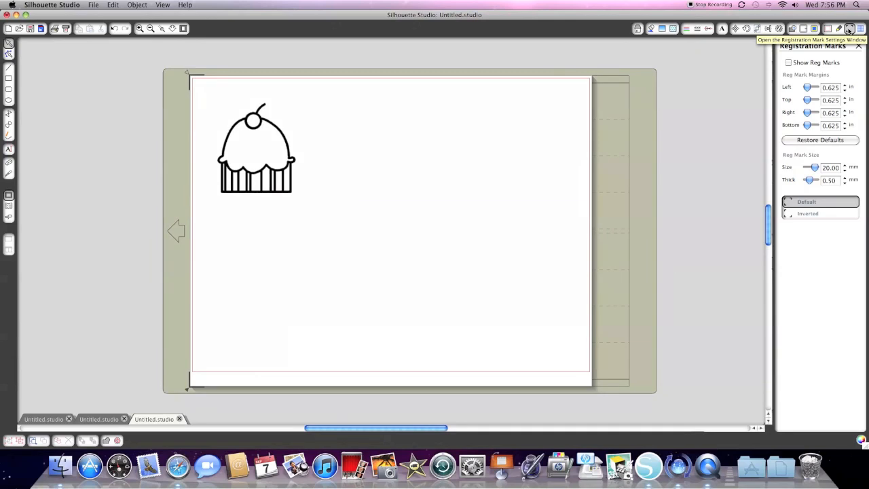
mouse_move(788, 98)
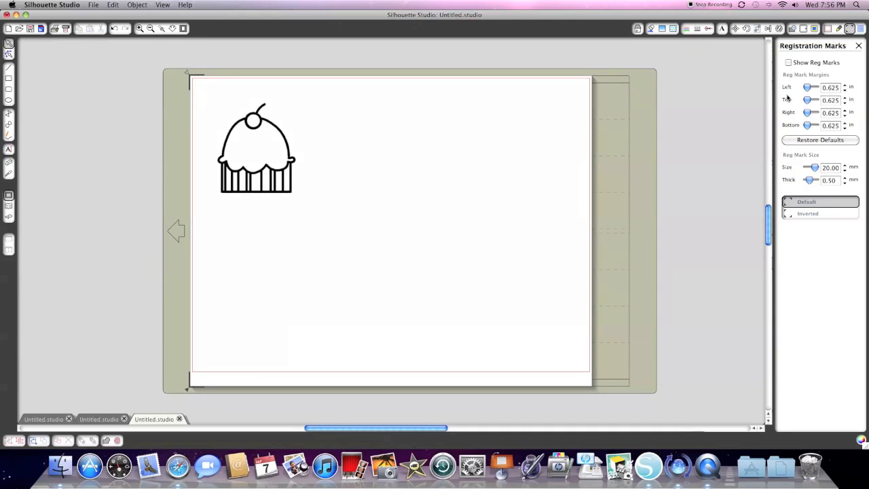
left_click(788, 62)
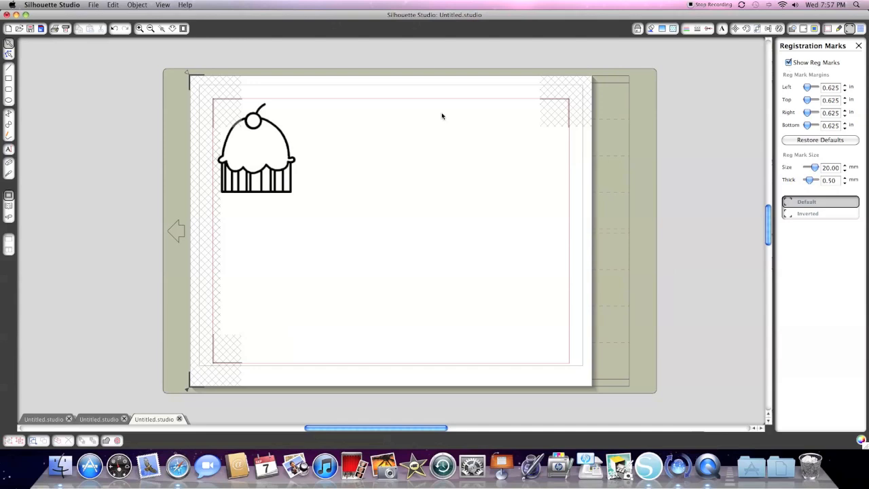
mouse_move(267, 169)
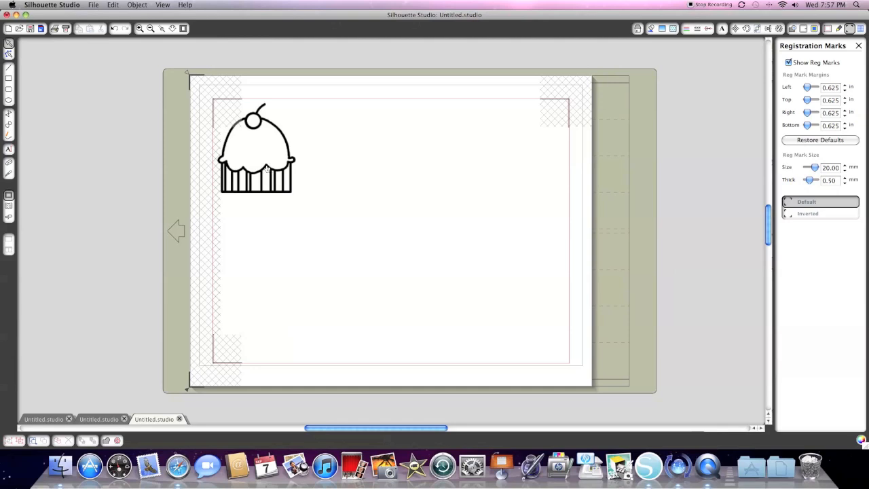
mouse_move(217, 100)
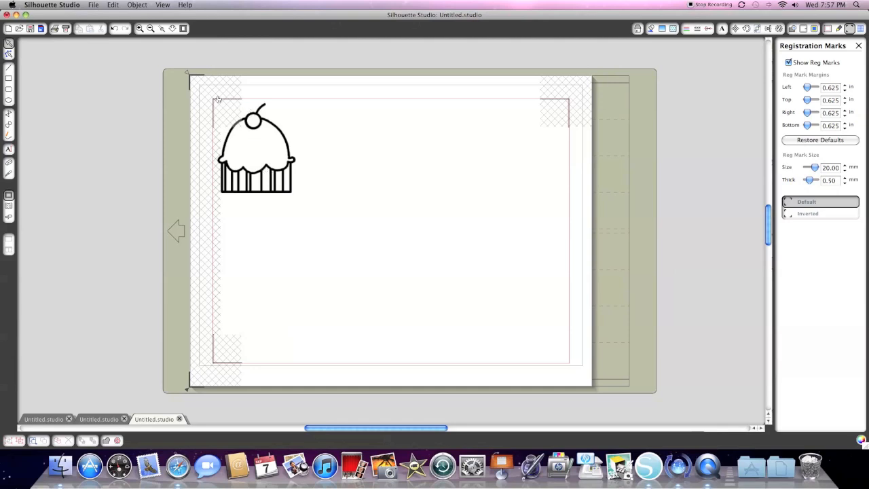
mouse_move(209, 167)
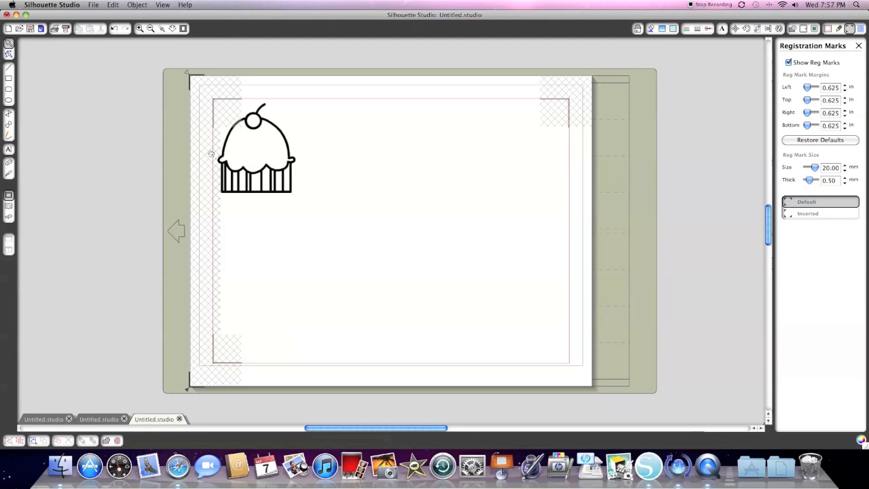
mouse_move(220, 152)
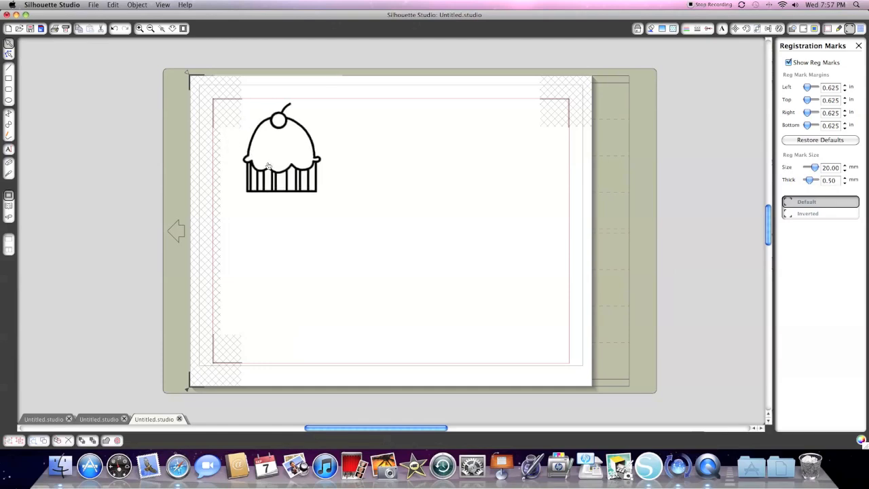
- Move the cupcake image inward so it sits clear of the top-left registration mark
left_click_drag(280, 147, 295, 155)
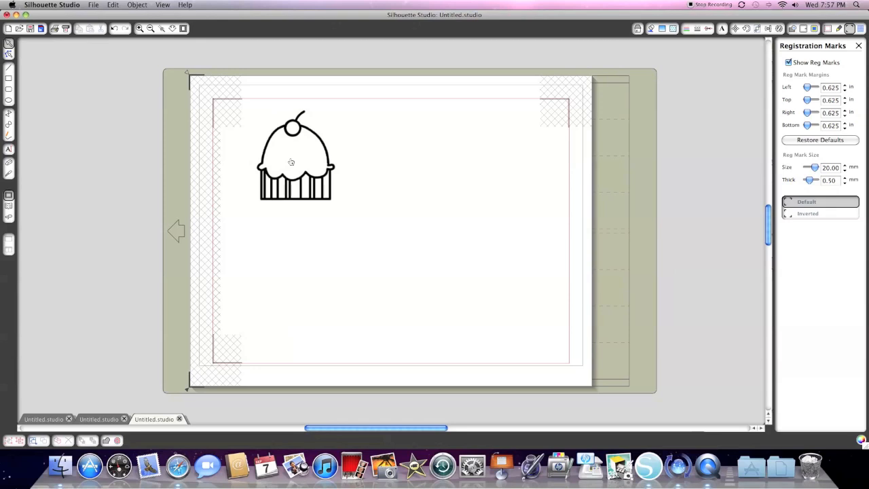
mouse_move(589, 125)
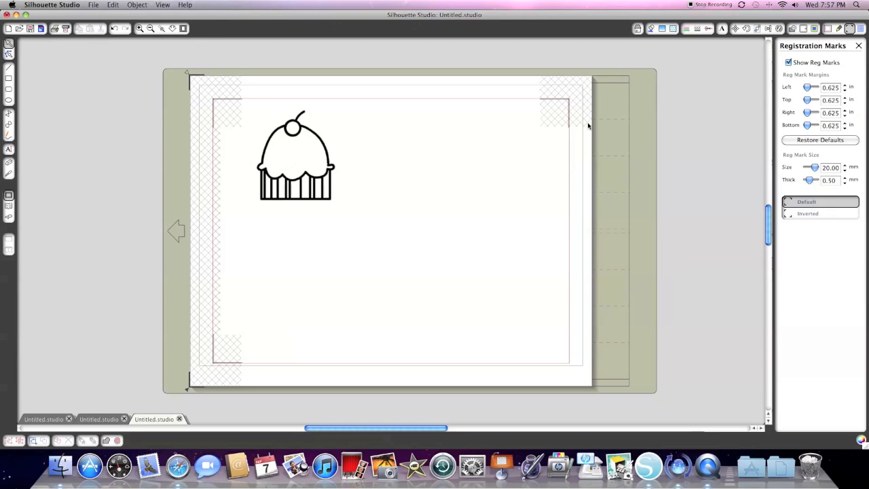
mouse_move(592, 125)
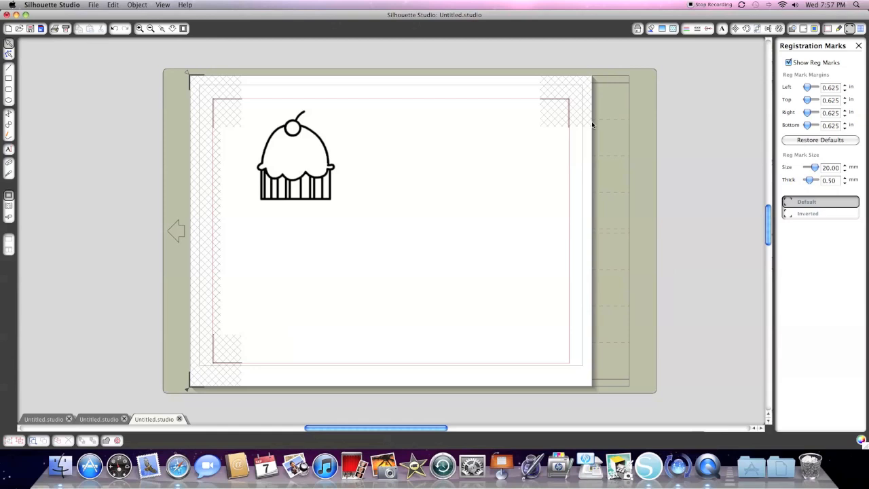
mouse_move(592, 125)
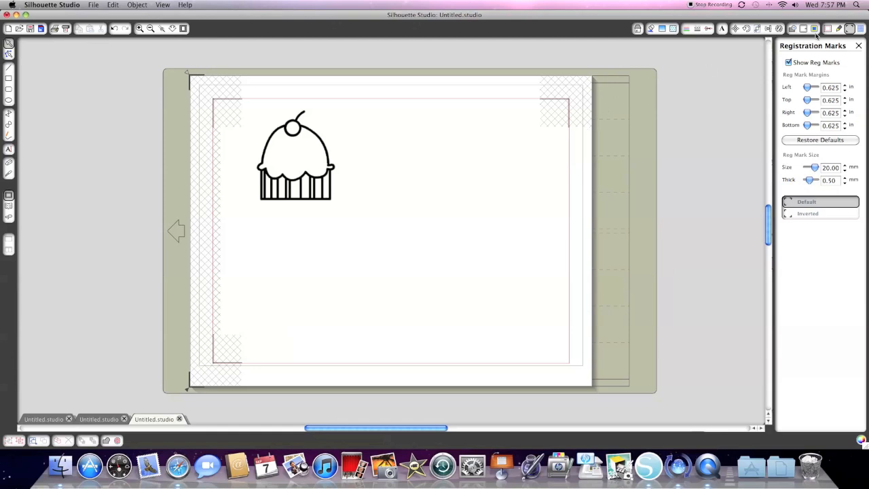
mouse_move(815, 29)
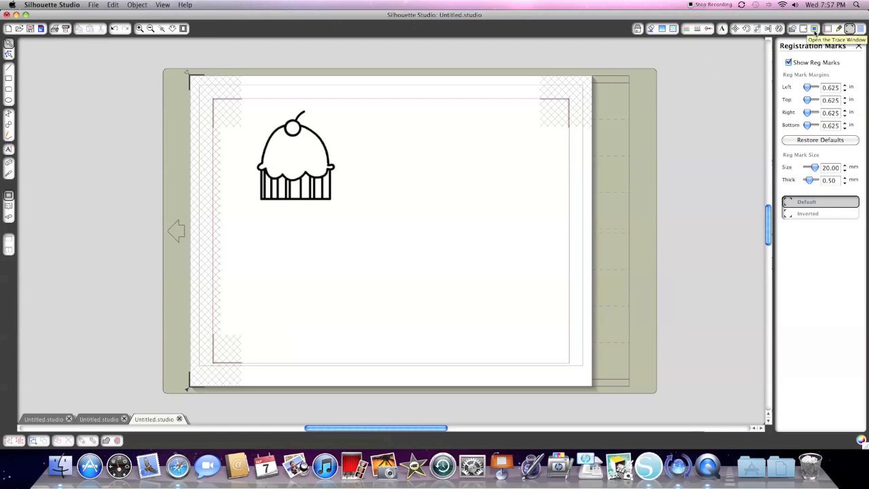
- Start a trace area and box the cupcake so its outline previews in yellow
left_click(815, 29)
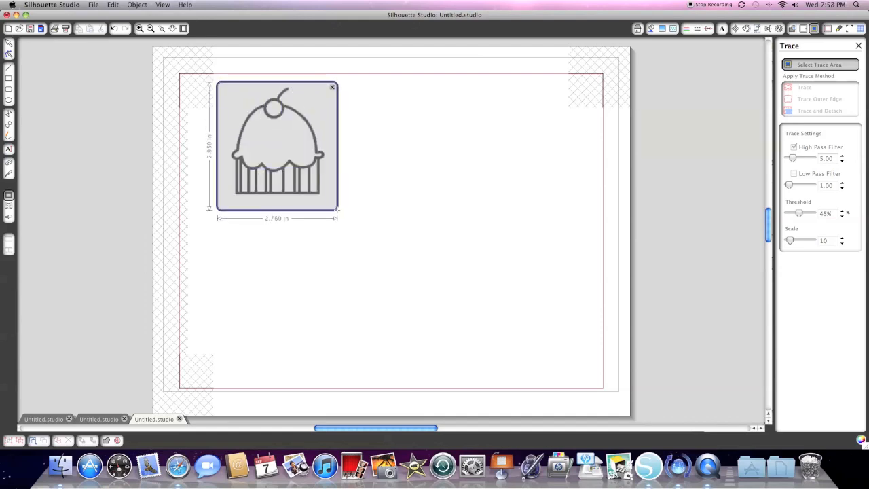
left_click(804, 87)
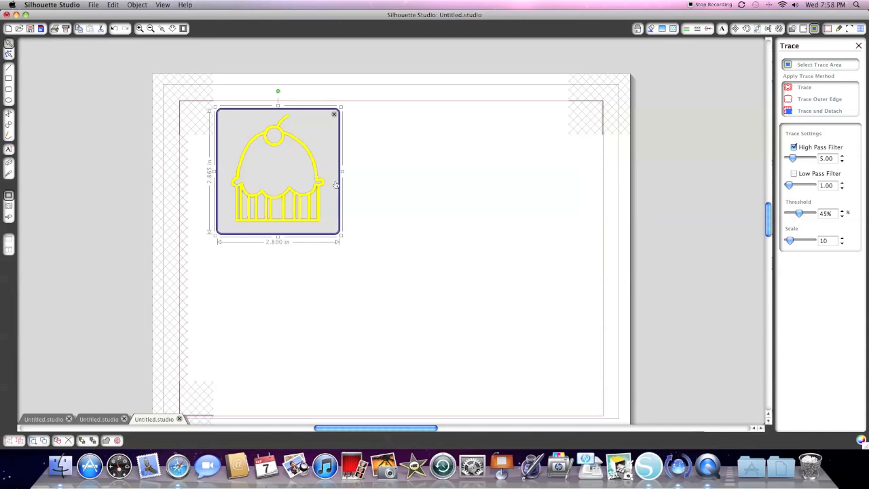
mouse_move(755, 129)
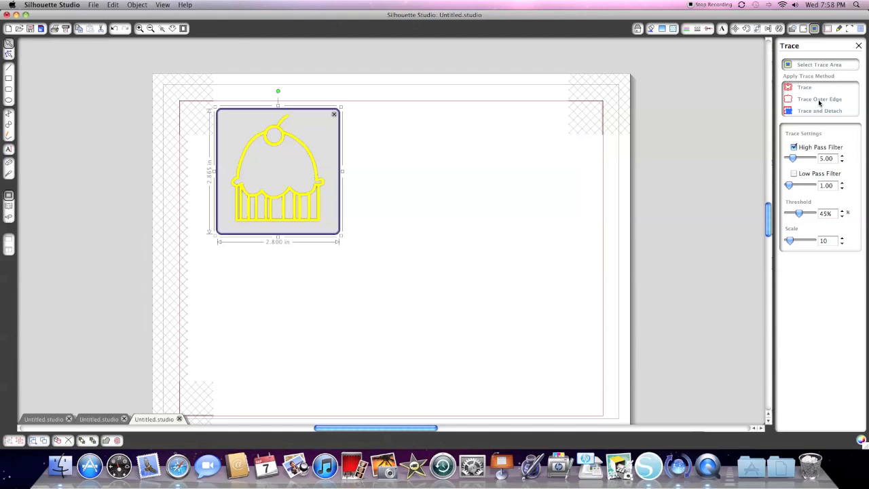
mouse_move(280, 204)
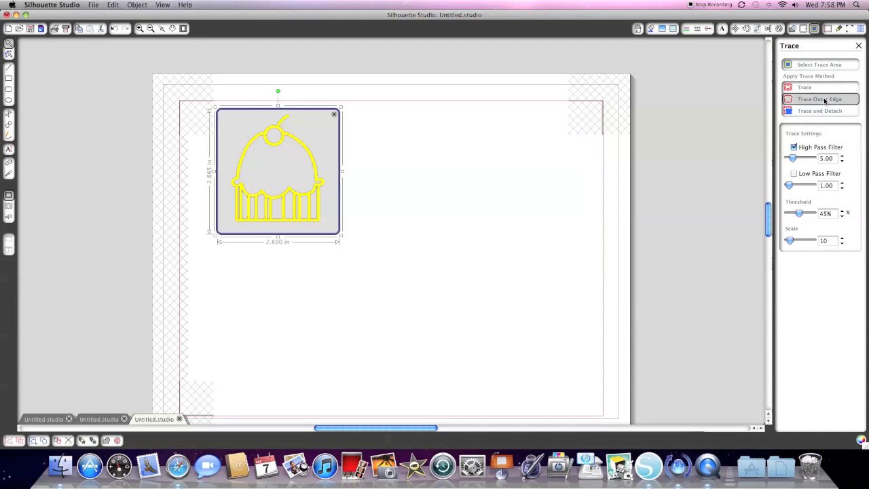
- Trace the cupcake's outer edge into a cut line and place the black image back over it
left_click(820, 100)
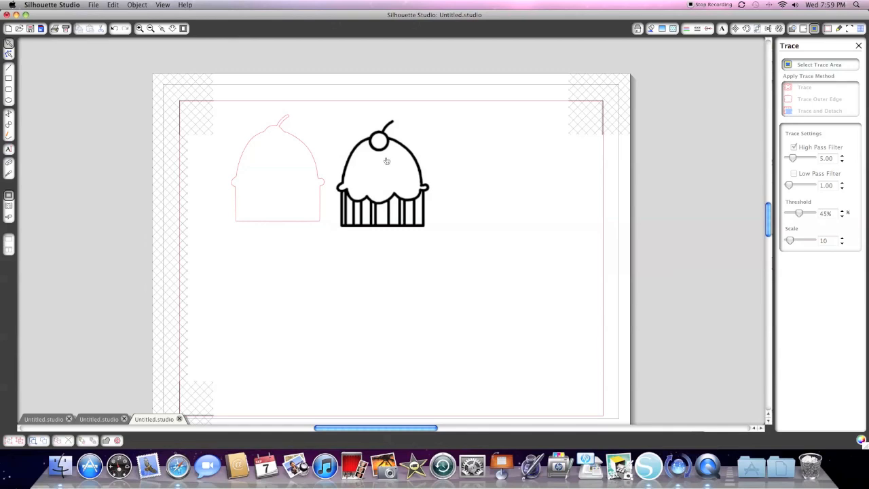
mouse_move(345, 144)
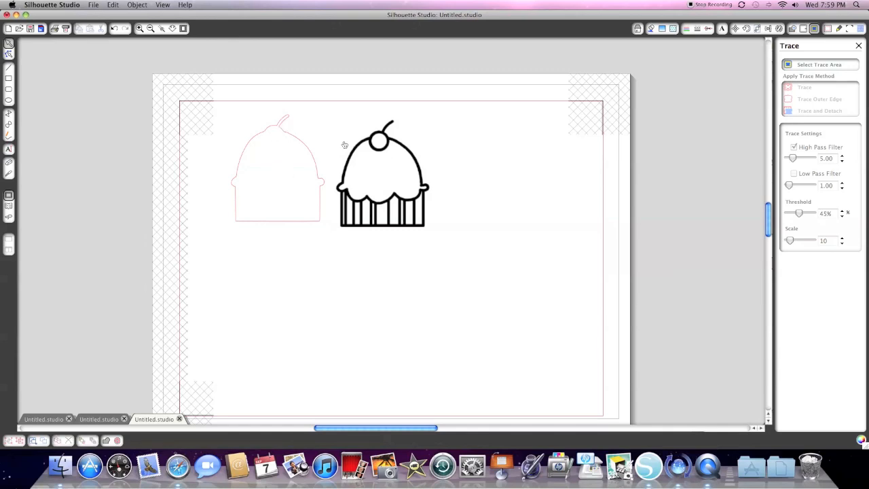
left_click_drag(383, 169, 366, 170)
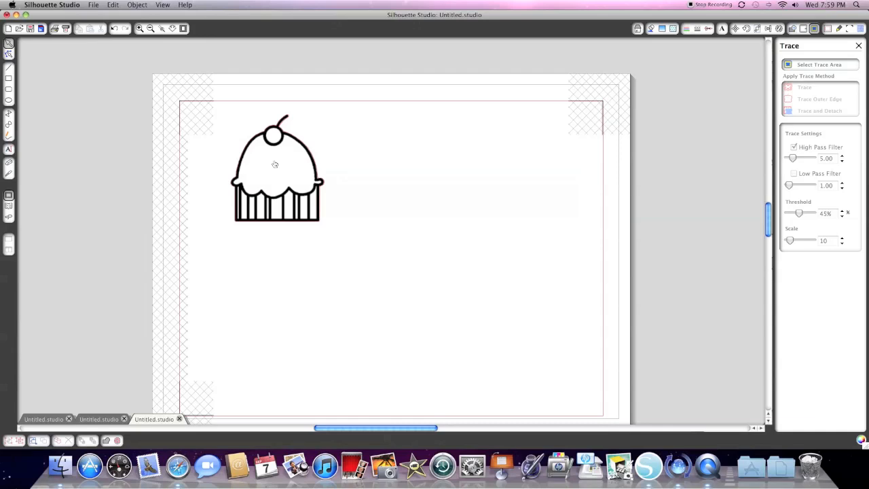
mouse_move(278, 131)
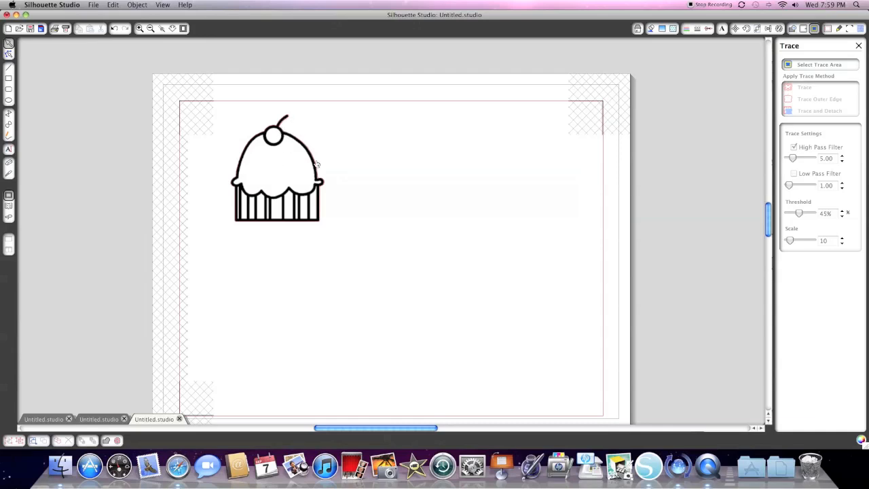
mouse_move(255, 225)
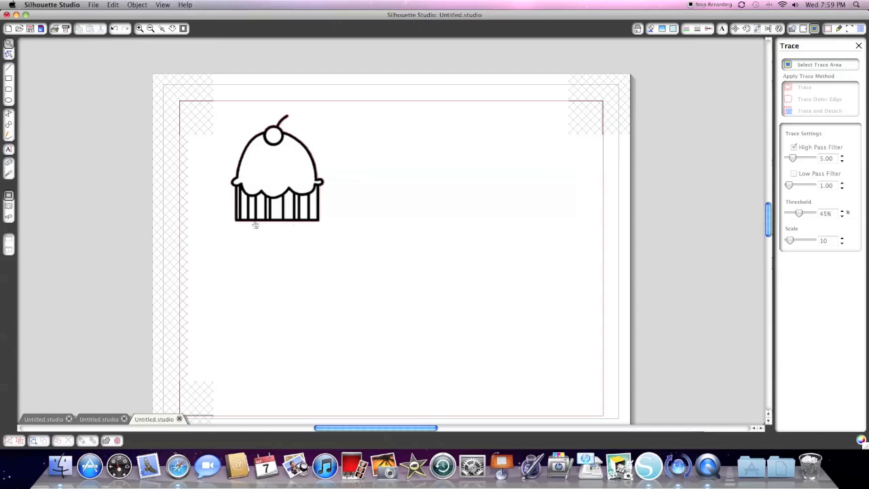
mouse_move(375, 136)
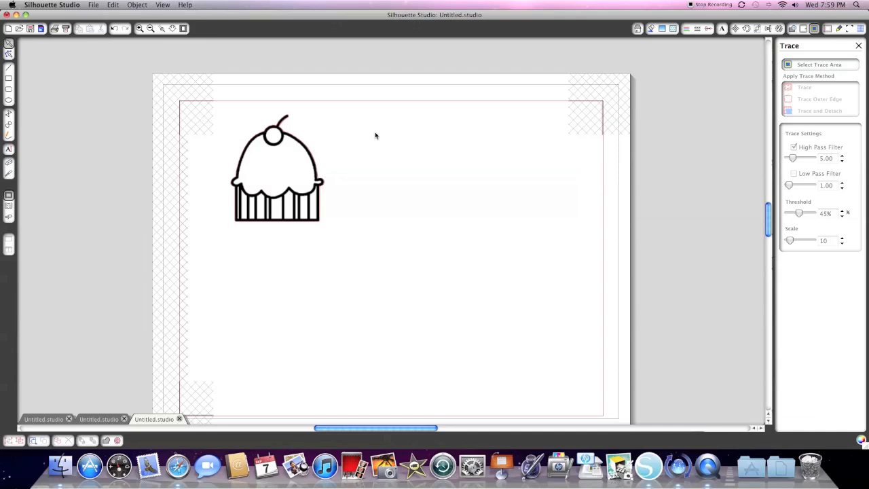
mouse_move(285, 158)
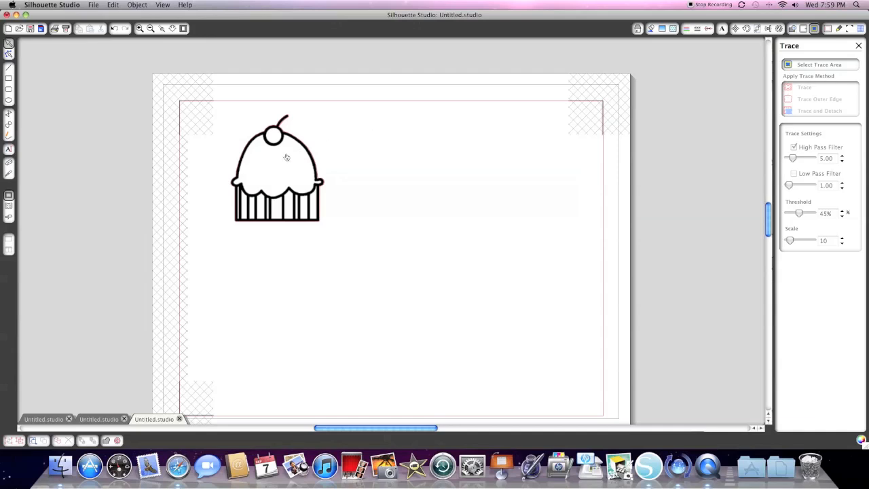
mouse_move(281, 142)
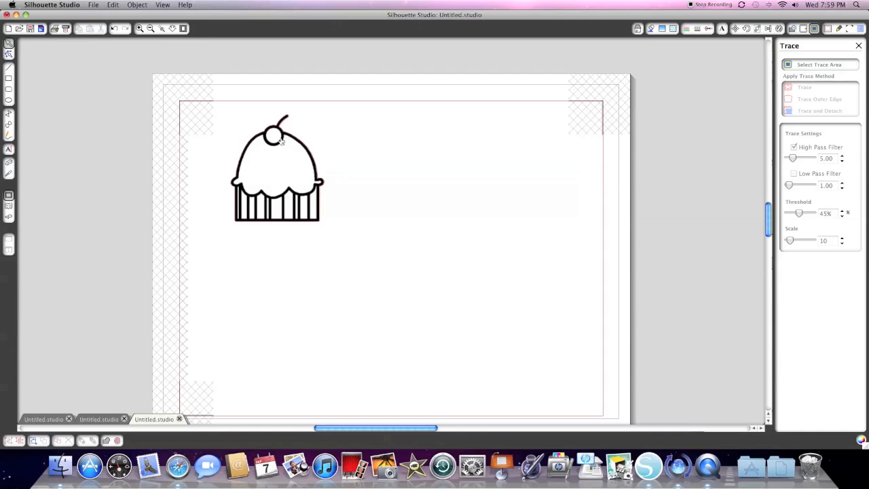
- Move the cupcake image off to the right and select the pink traced outline
left_click_drag(277, 170, 451, 180)
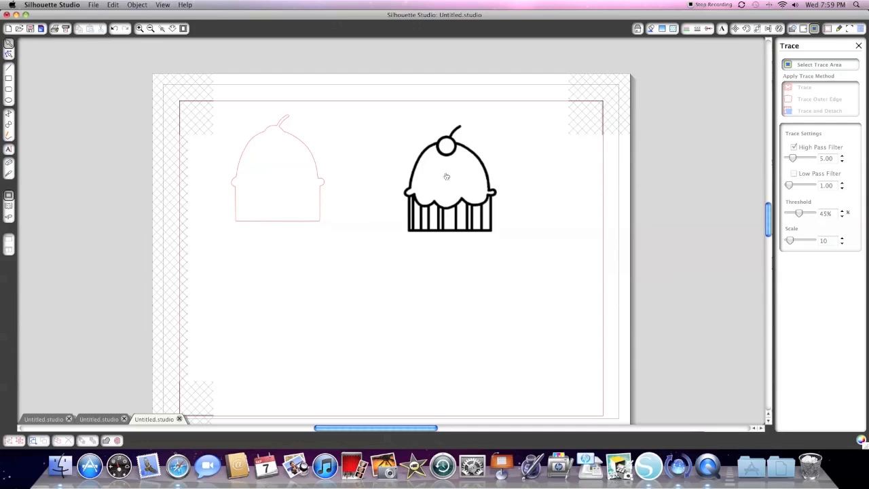
left_click(277, 169)
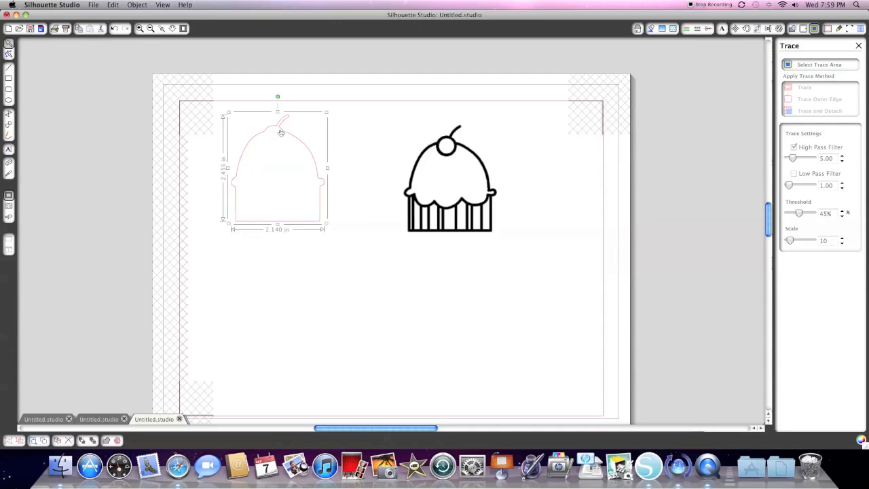
mouse_move(608, 134)
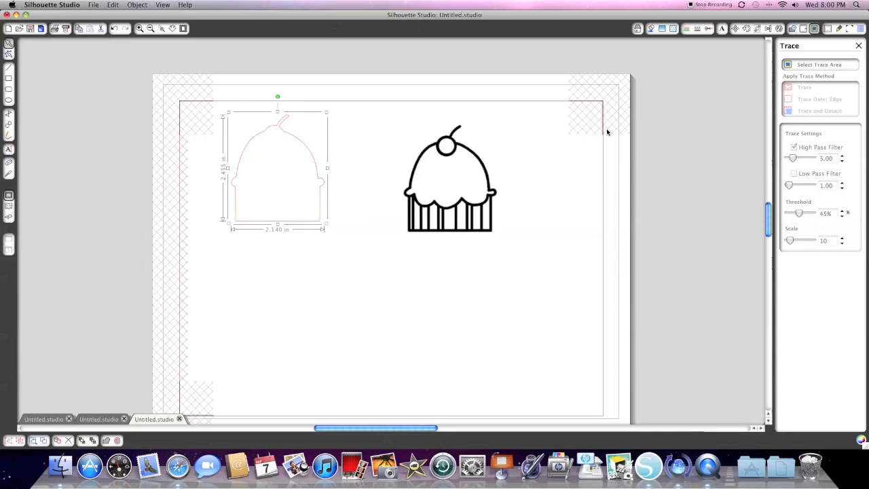
mouse_move(804, 28)
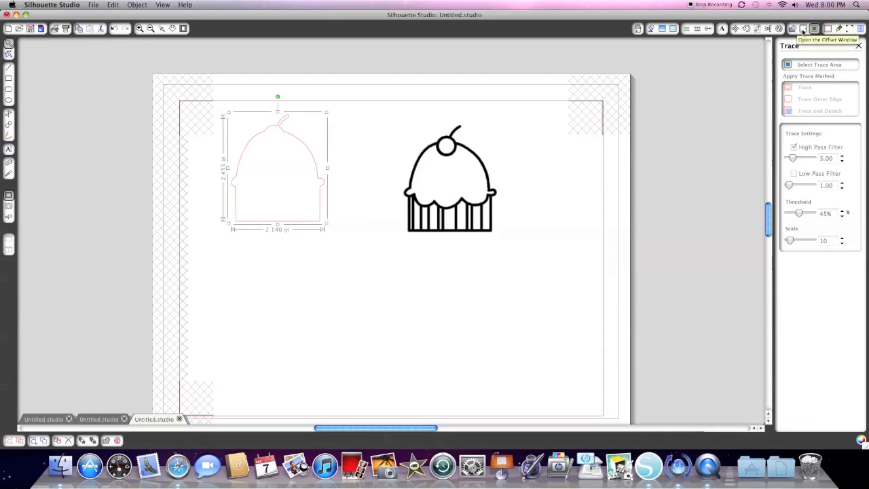
mouse_move(815, 28)
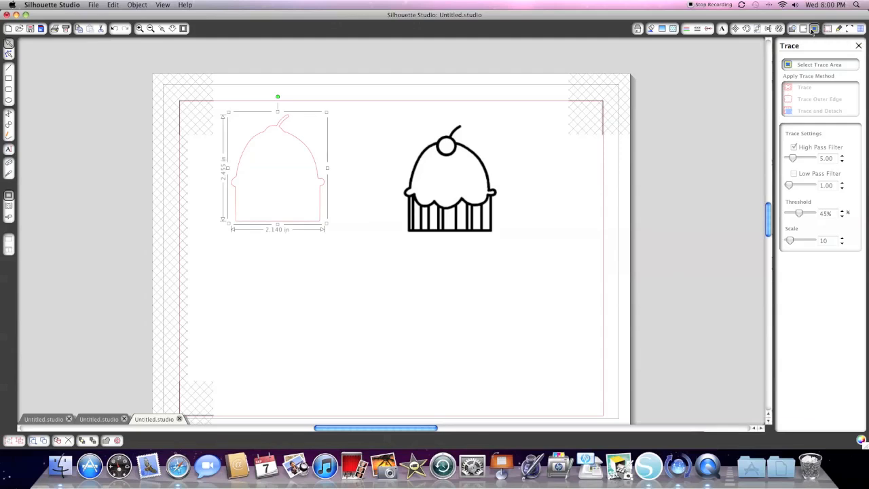
- Give the traced outline a thin rounded offset border about 0.08 in wide
left_click(804, 29)
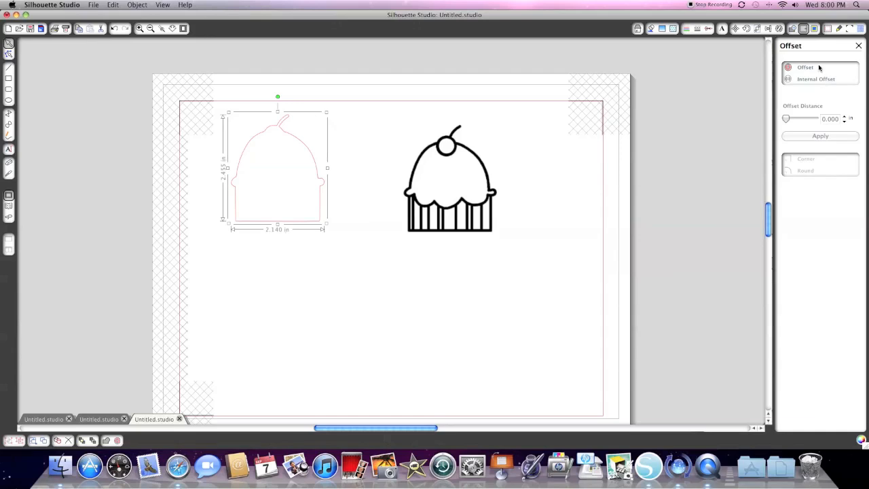
mouse_move(806, 68)
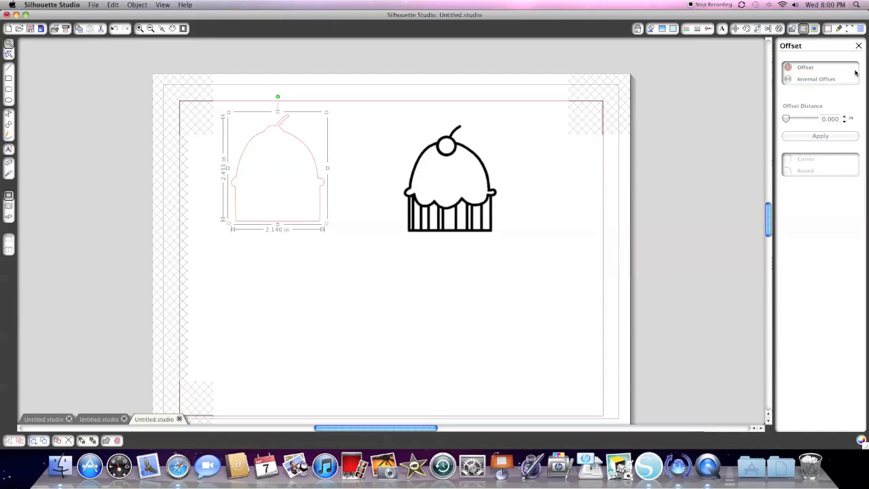
mouse_move(806, 68)
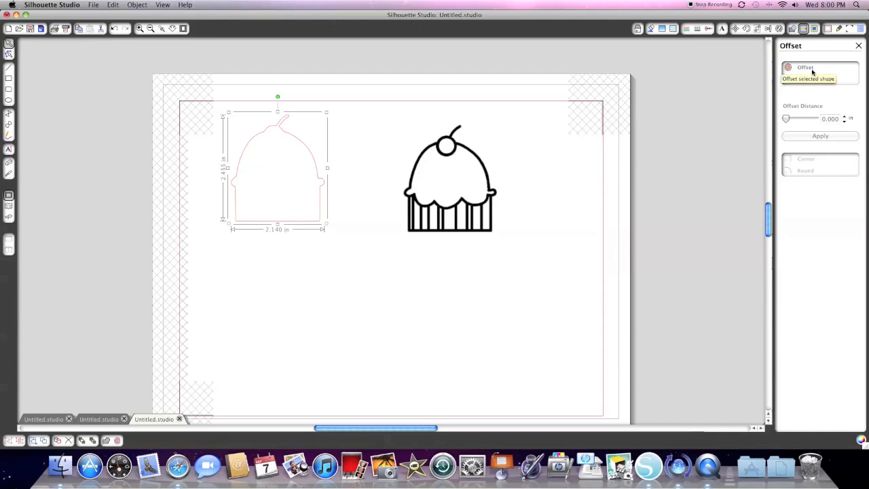
left_click(821, 136)
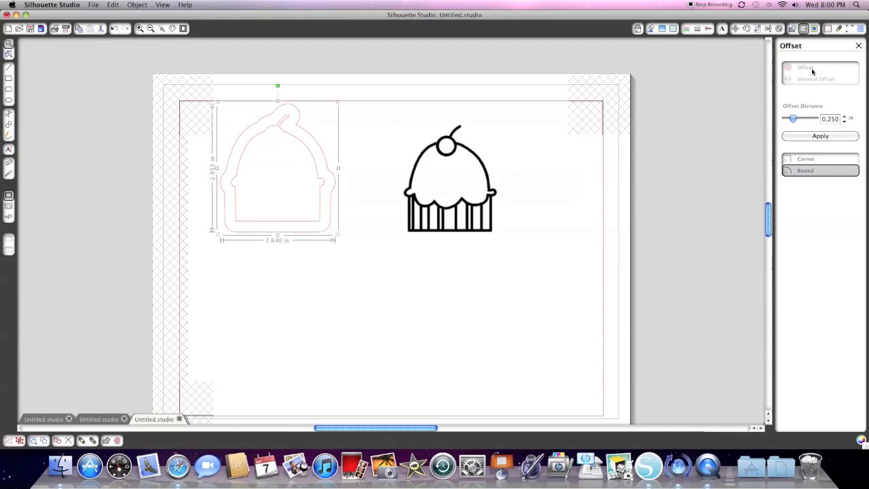
mouse_move(789, 128)
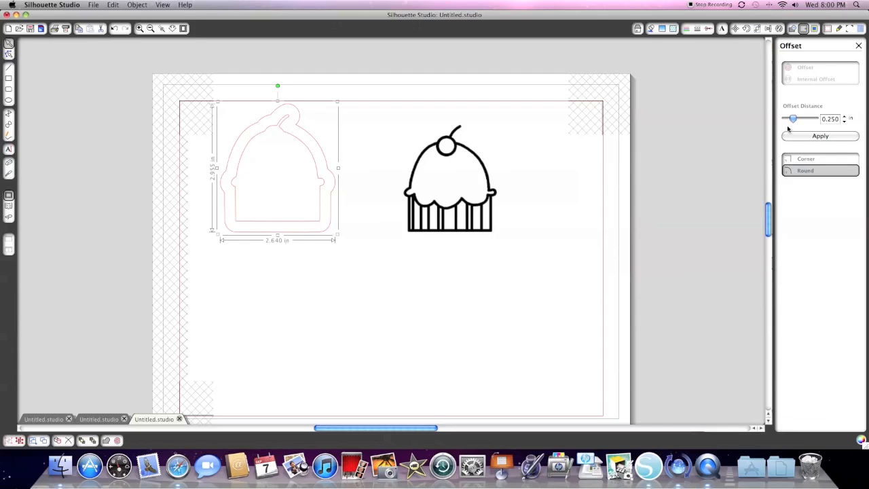
mouse_move(793, 119)
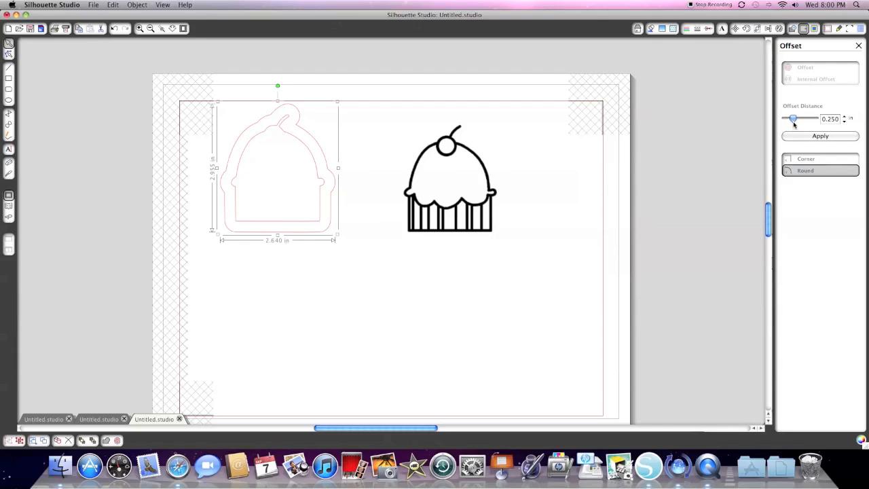
left_click(844, 116)
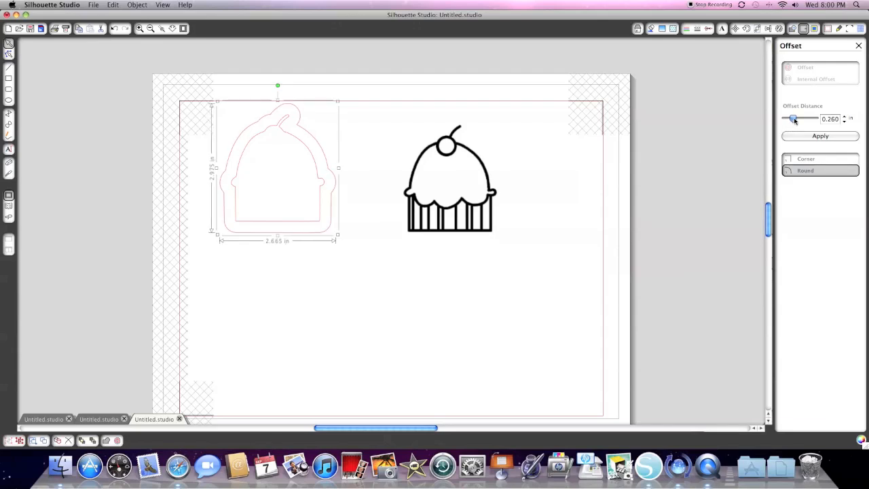
left_click_drag(794, 119, 786, 119)
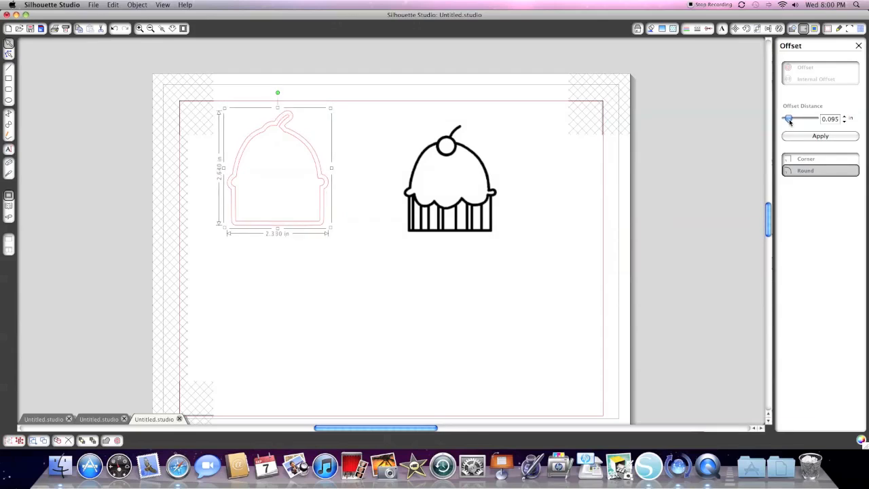
left_click_drag(790, 120, 788, 120)
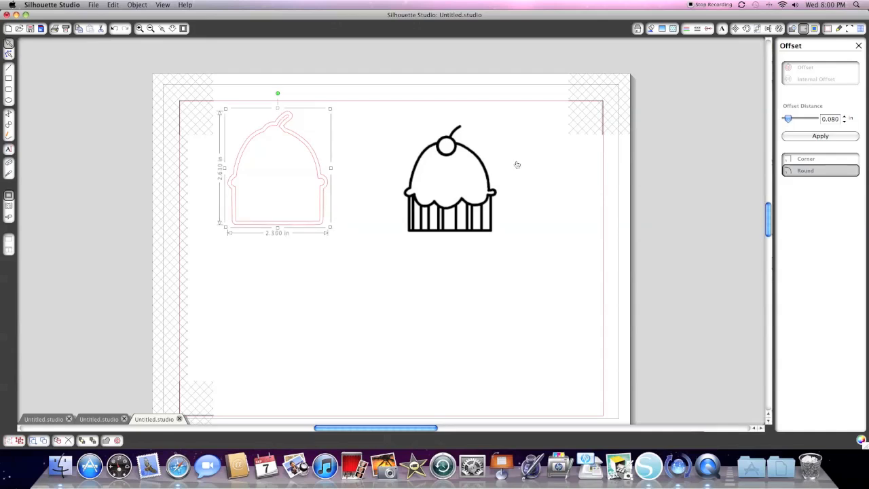
mouse_move(275, 129)
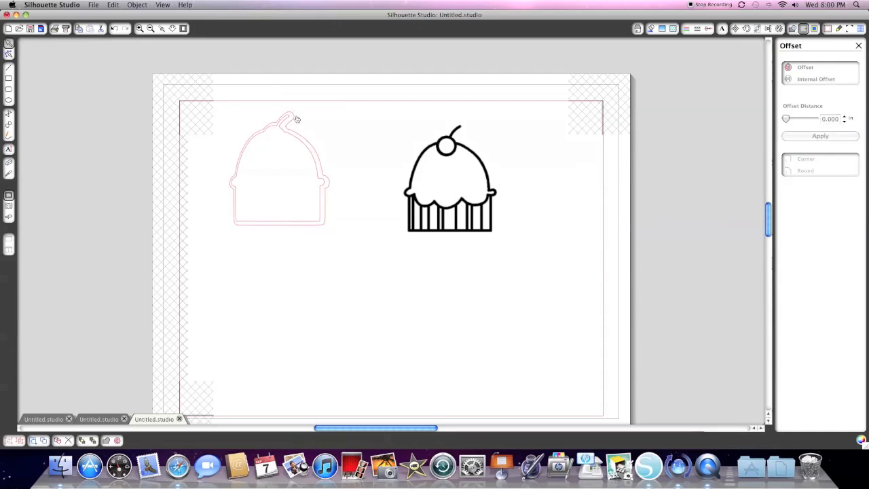
- Fit the black cupcake stamp back inside its offset cut border
left_click(821, 136)
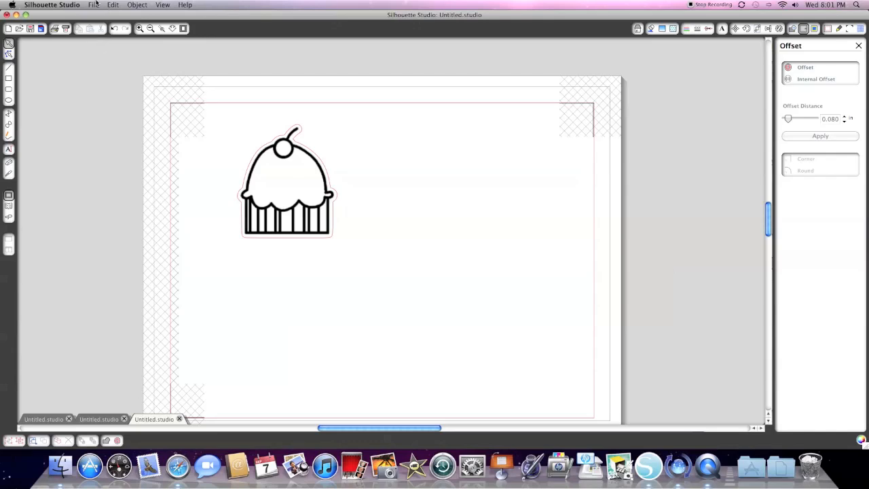
- Start a Save As for the design, cancel it, and bring the file options back up
left_click(94, 5)
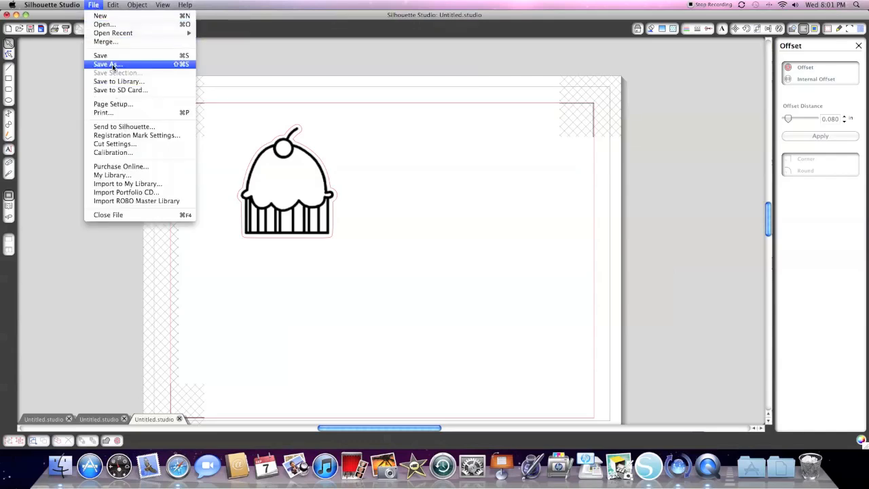
left_click(105, 64)
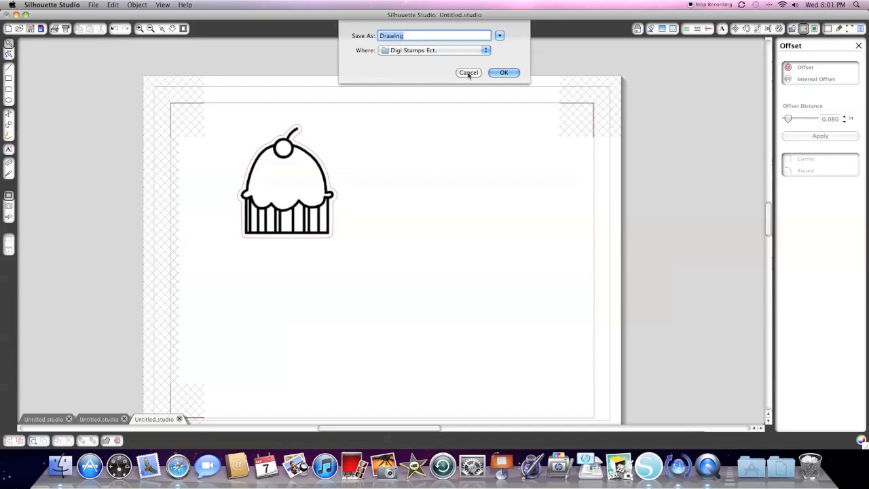
left_click(93, 5)
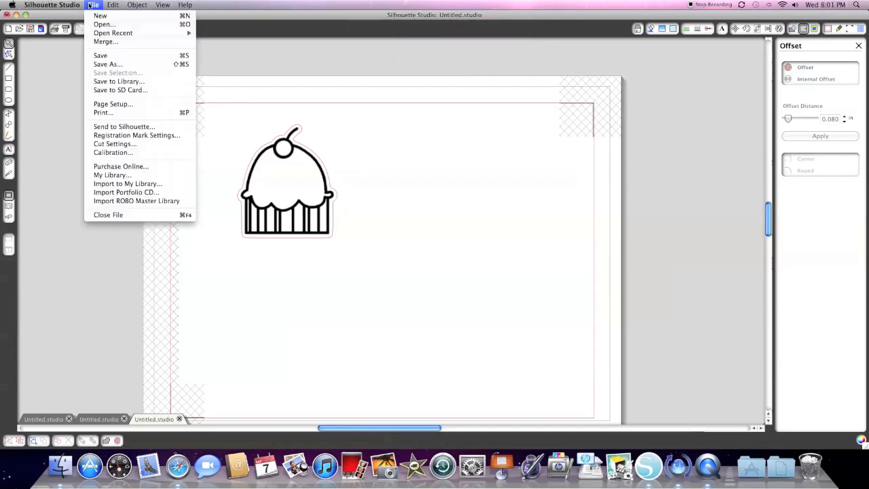
left_click(105, 64)
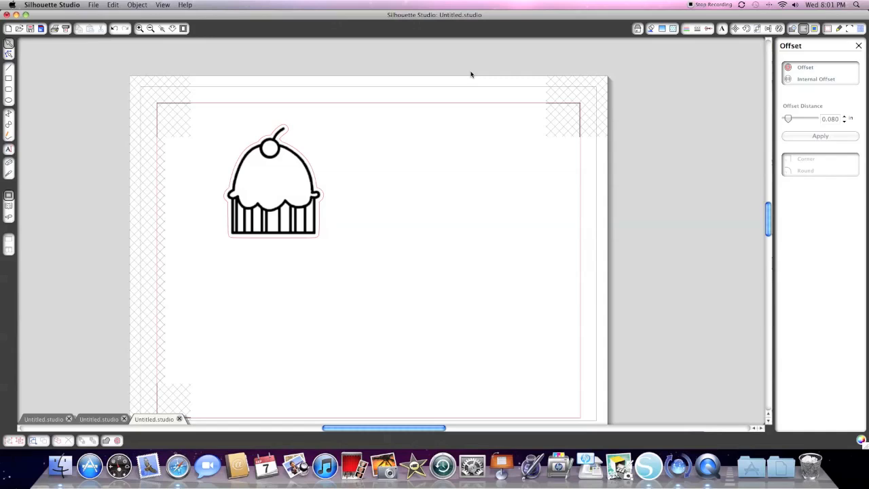
mouse_move(818, 35)
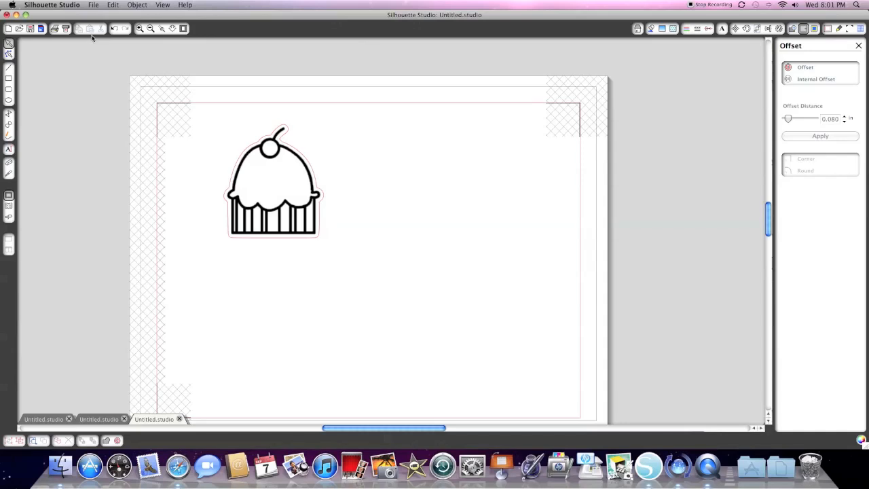
mouse_move(54, 29)
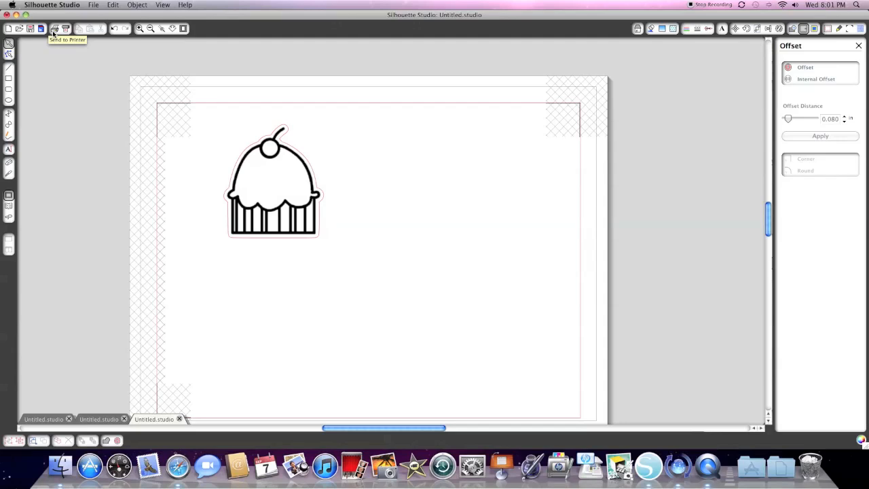
mouse_move(54, 34)
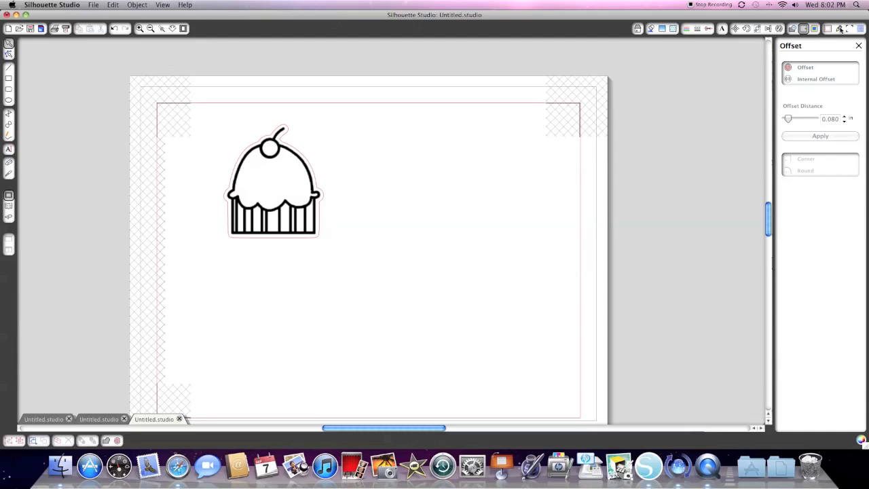
- Choose Cardstock as the cut media with double cut off, applying its speed and thickness
left_click(839, 29)
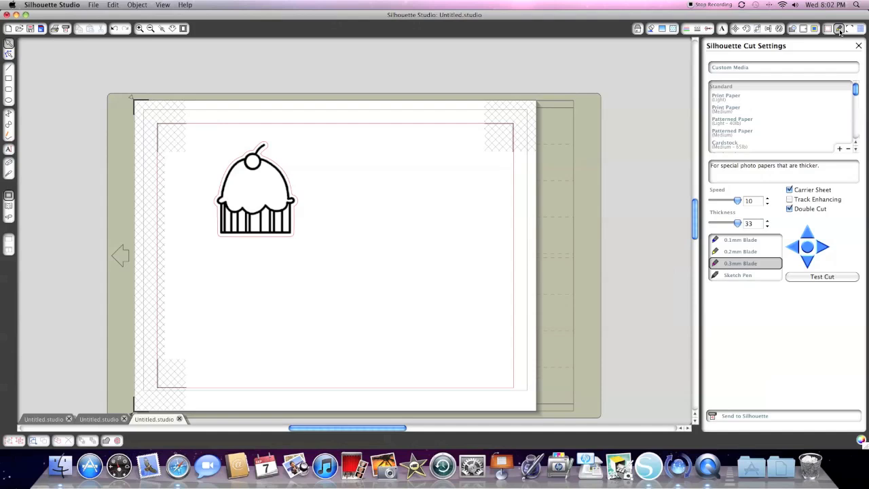
mouse_move(722, 378)
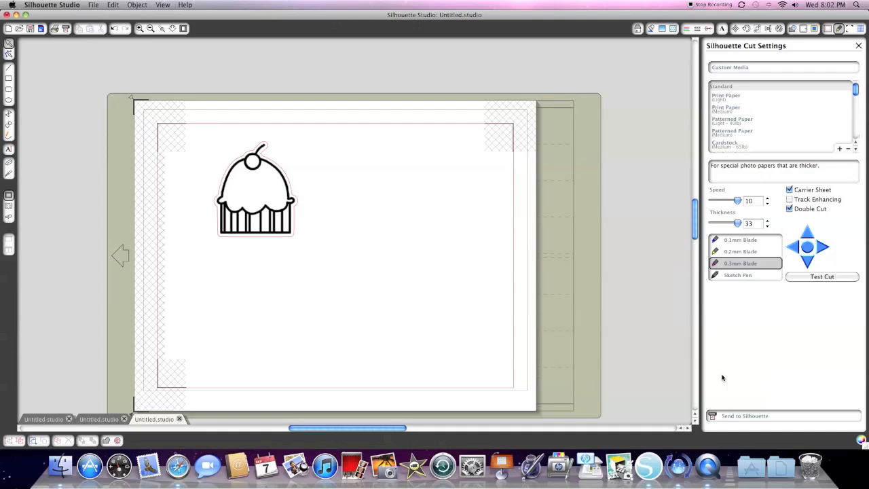
mouse_move(786, 254)
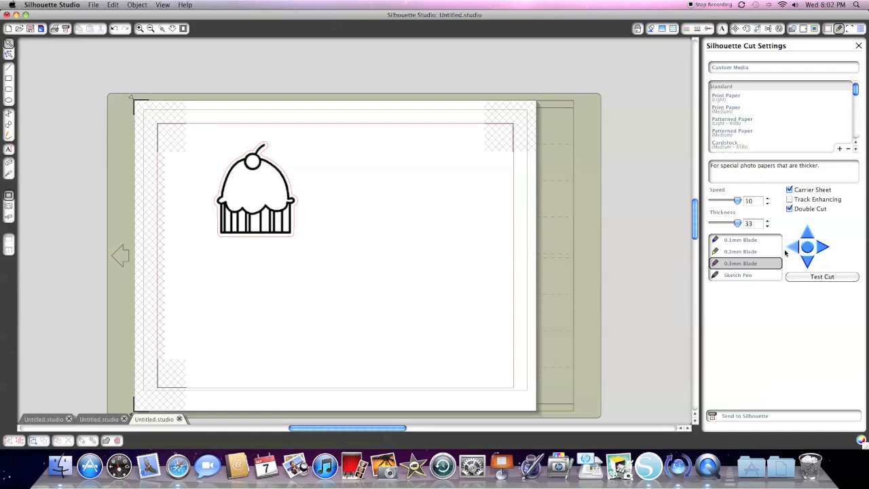
scroll("down", 3)
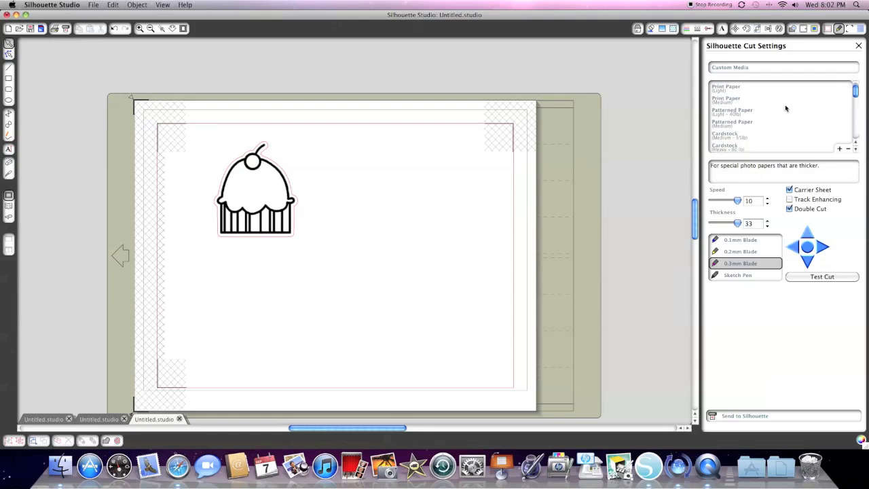
scroll("down", 3)
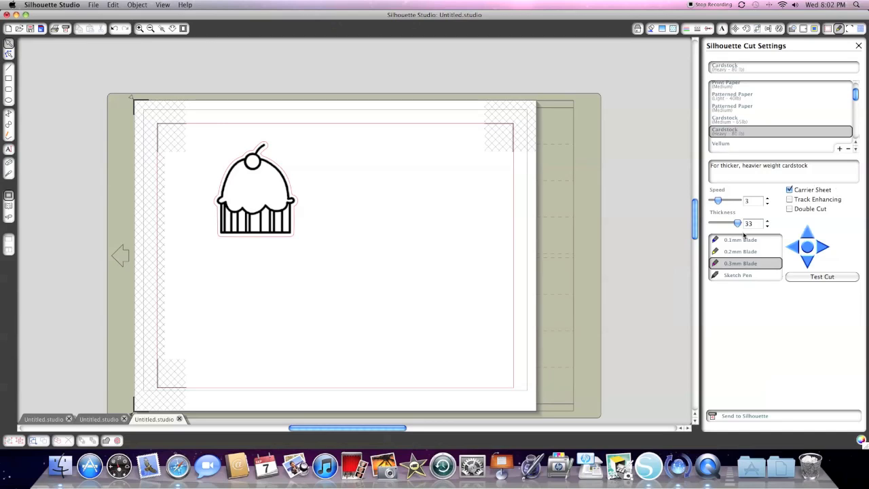
mouse_move(752, 283)
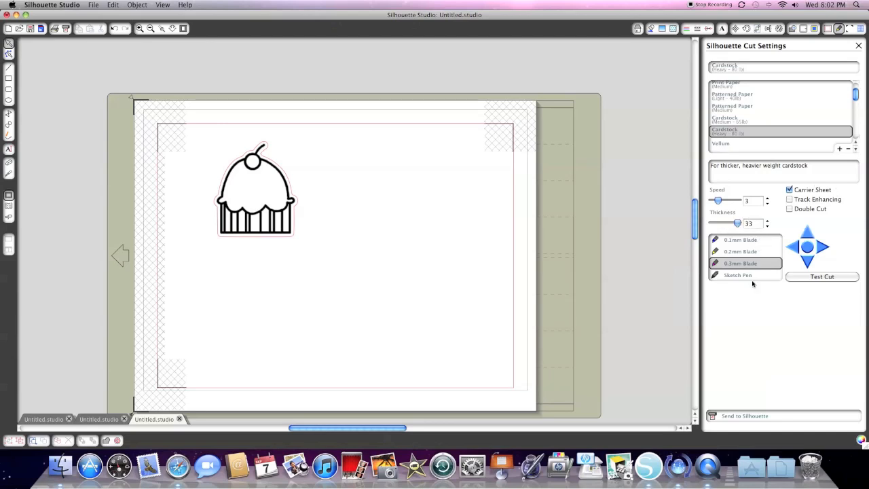
mouse_move(731, 418)
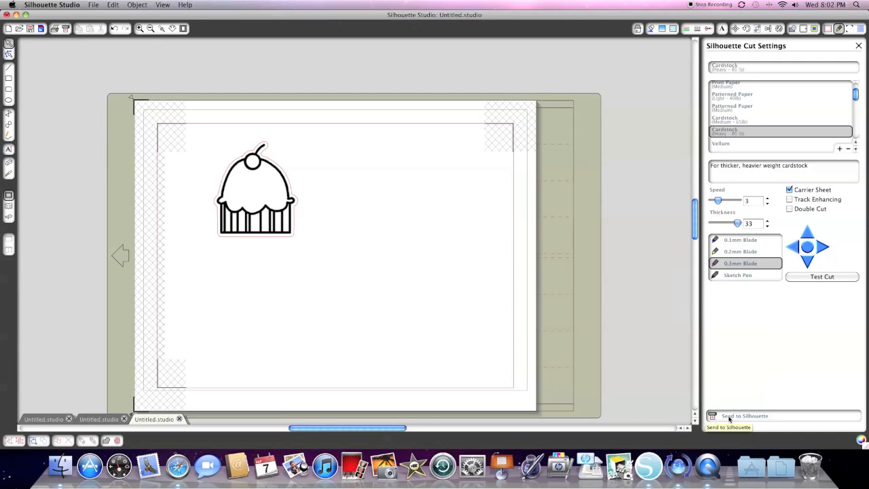
- Send the design to the Silhouette, bringing up the registration-marks print prompt
left_click(744, 416)
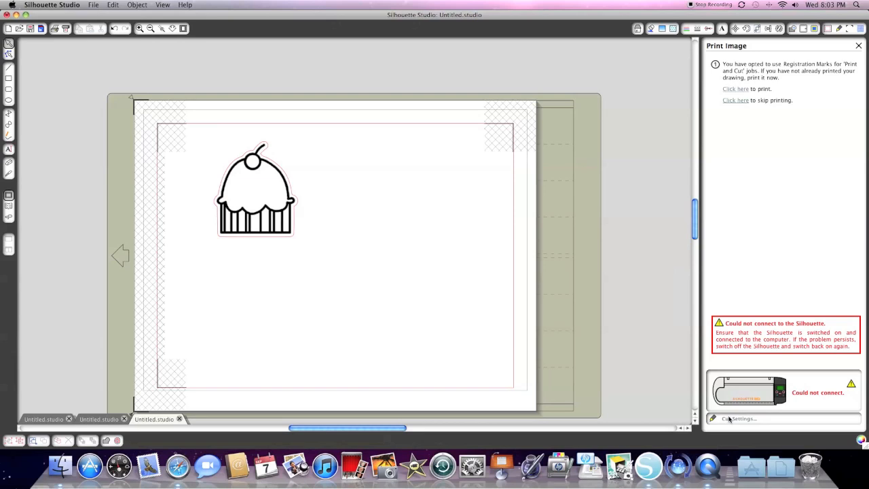
mouse_move(763, 134)
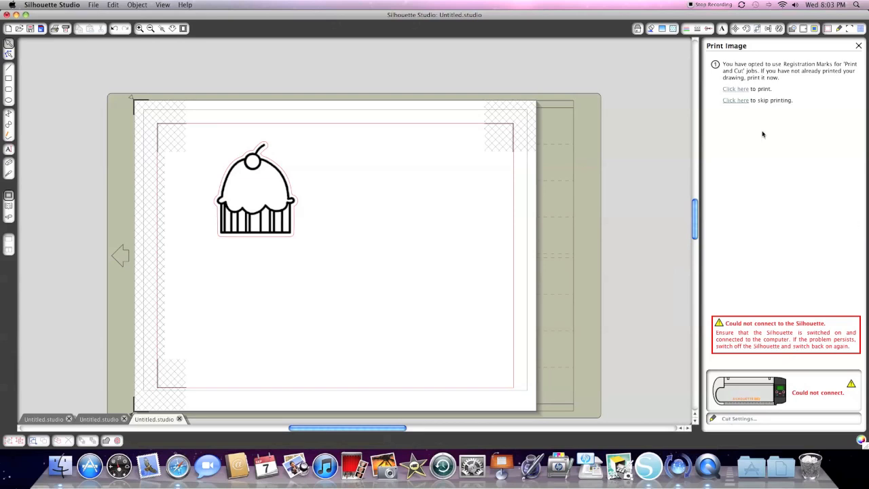
mouse_move(741, 90)
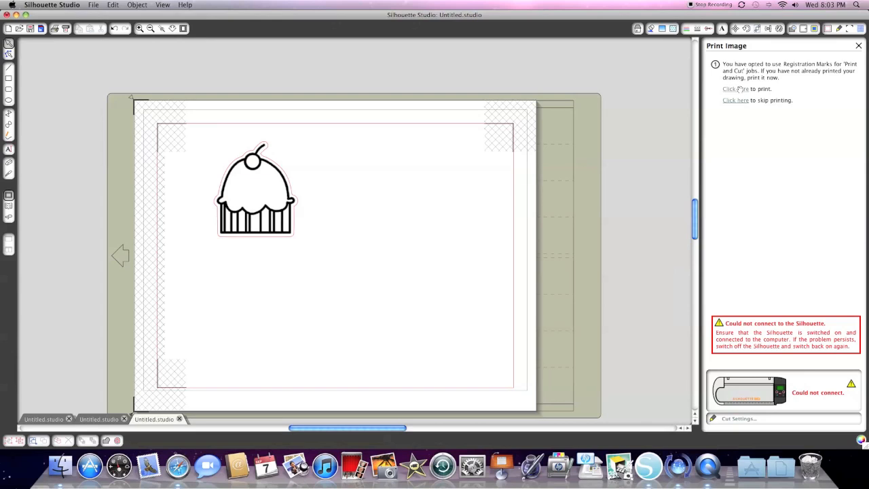
mouse_move(741, 109)
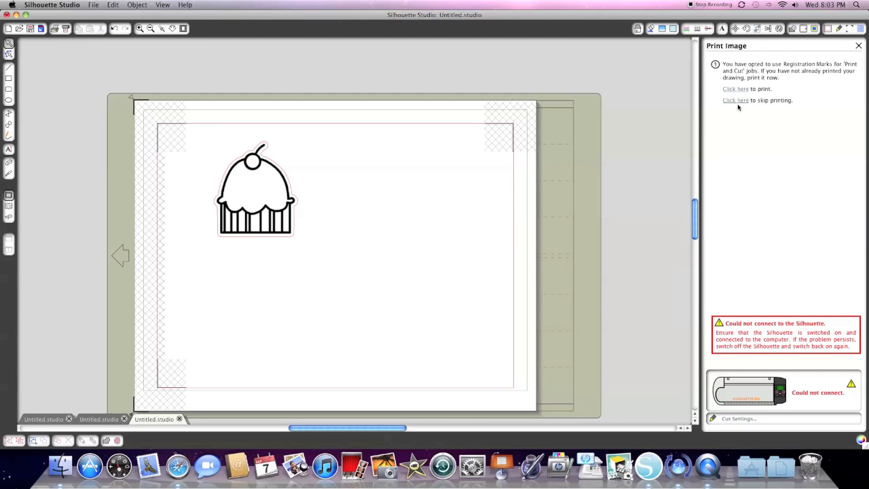
mouse_move(739, 103)
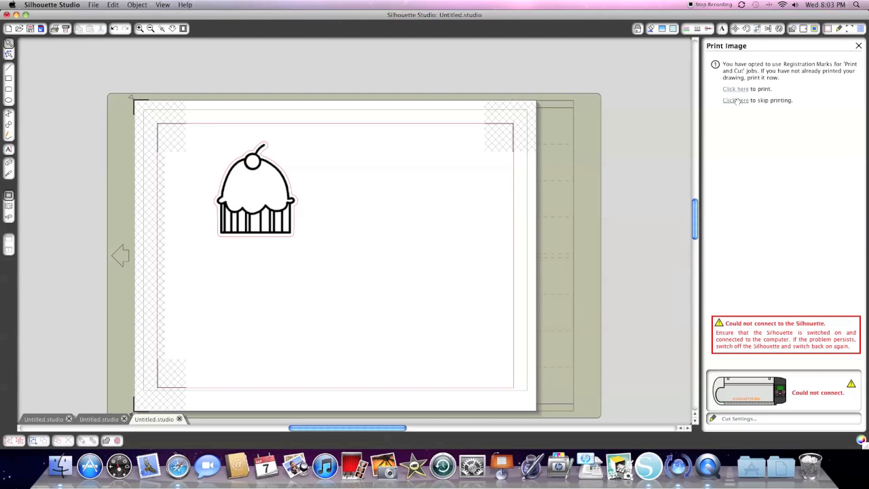
- Skip printing to reach the carrier-sheet loading steps
left_click(736, 100)
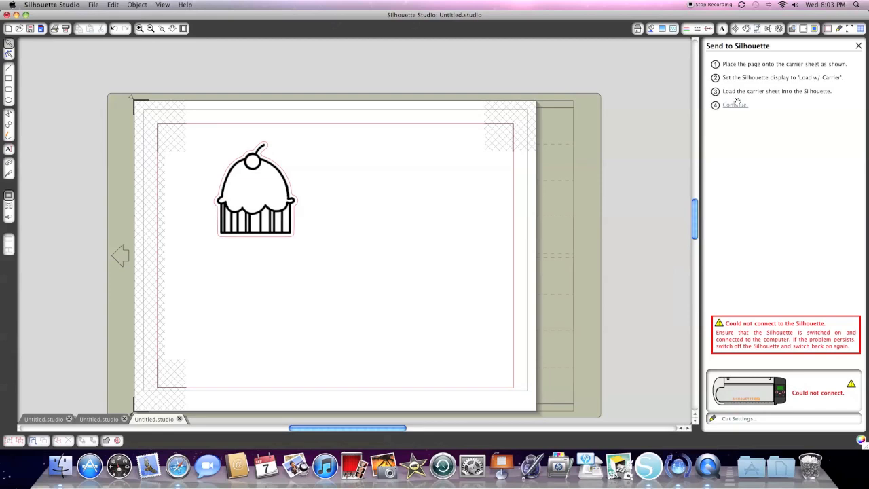
mouse_move(781, 247)
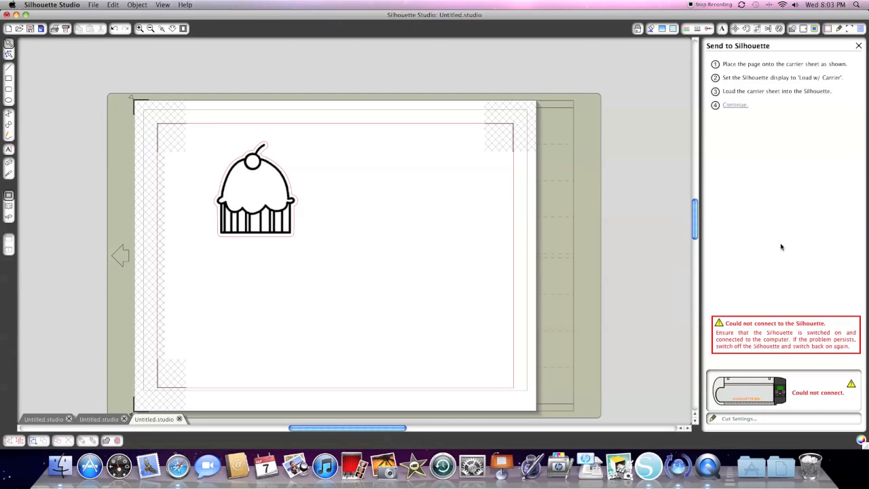
mouse_move(713, 339)
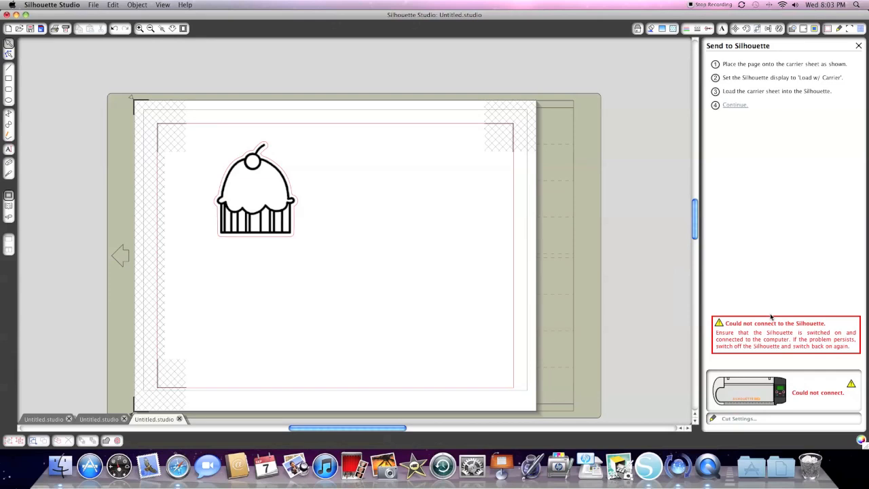
mouse_move(723, 182)
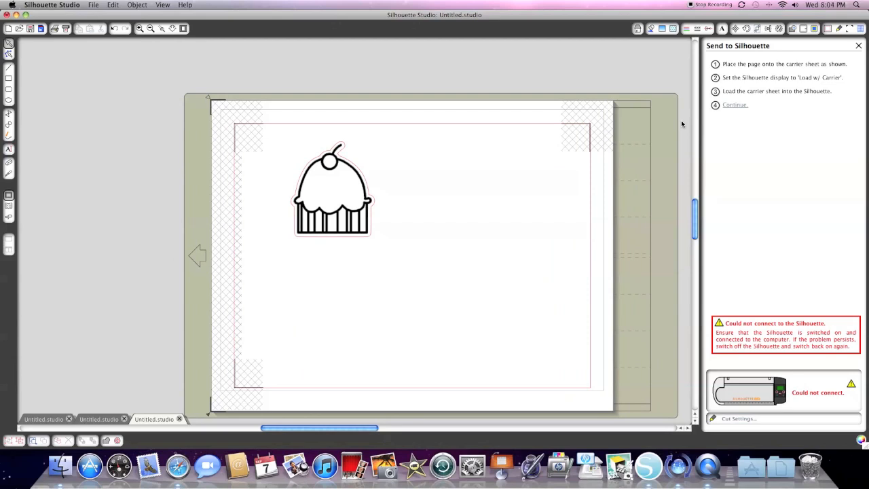
mouse_move(831, 89)
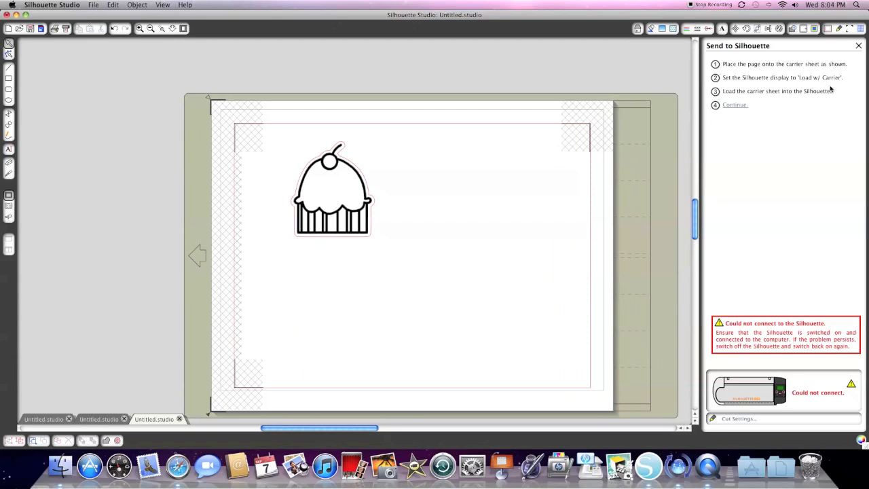
mouse_move(835, 85)
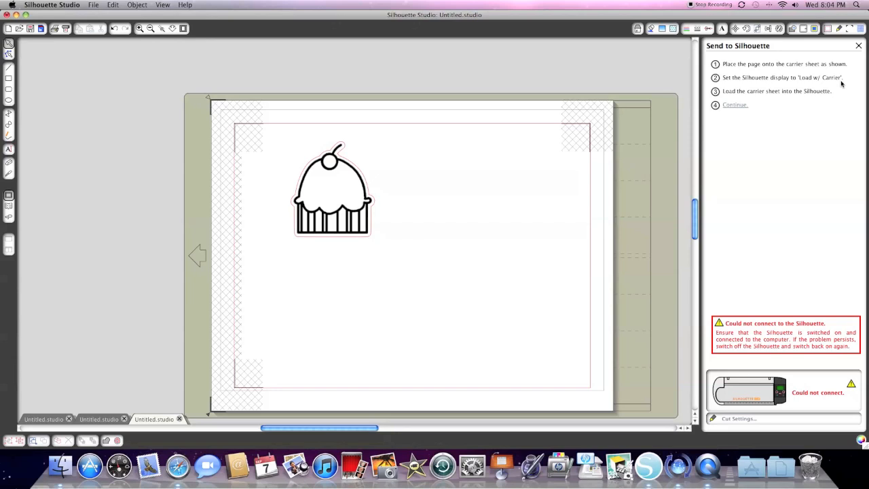
mouse_move(735, 105)
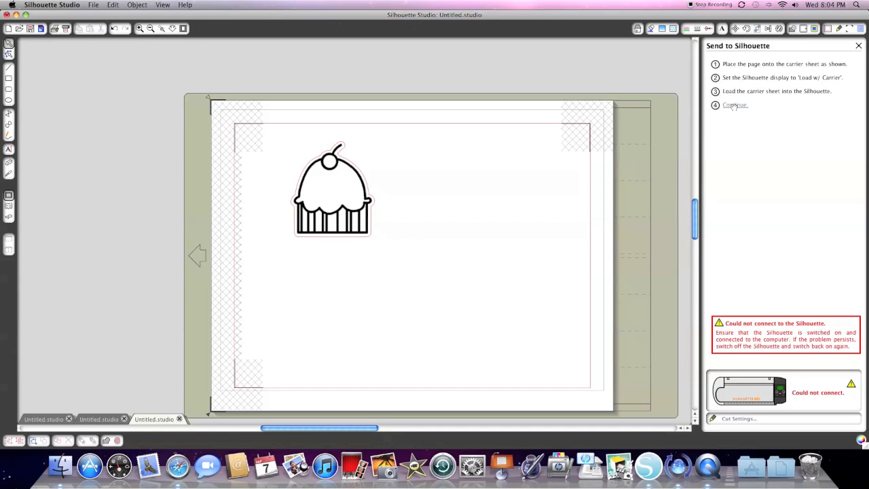
mouse_move(394, 161)
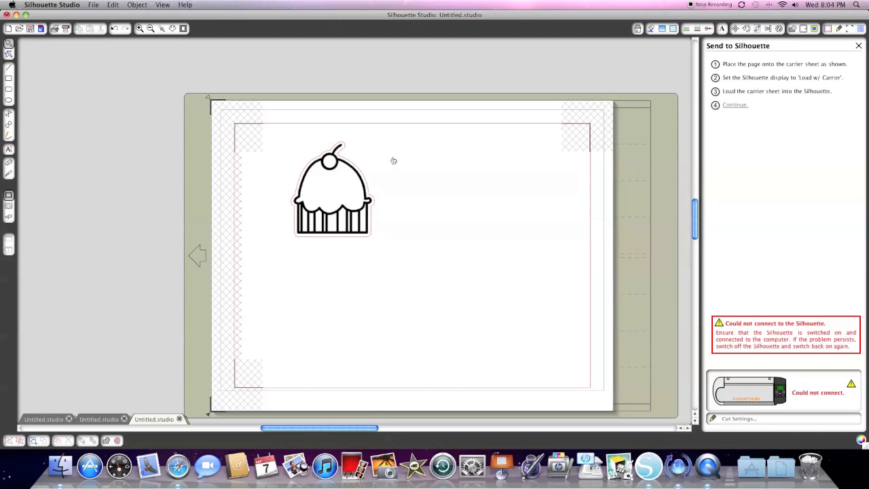
mouse_move(323, 201)
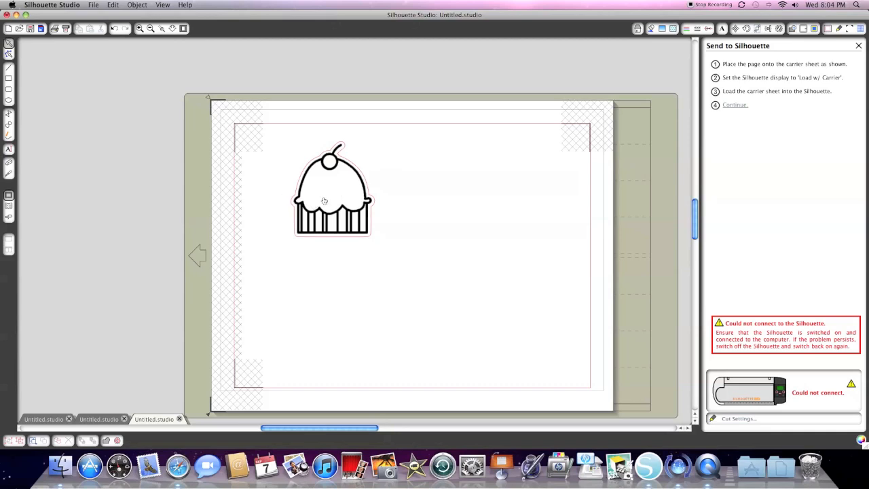